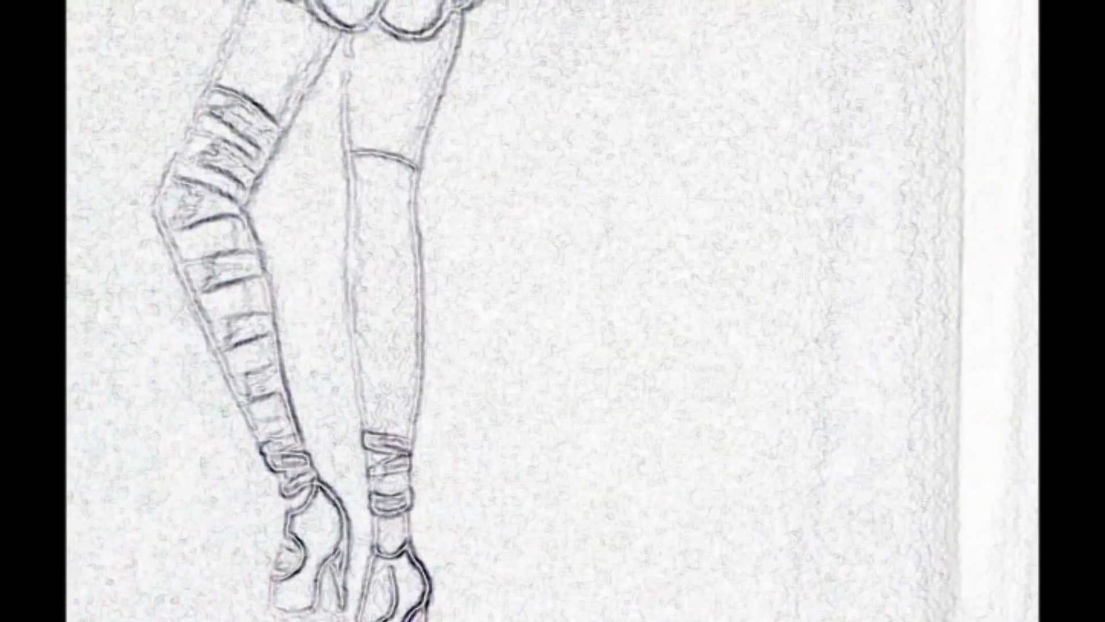
scroll("down", 3)
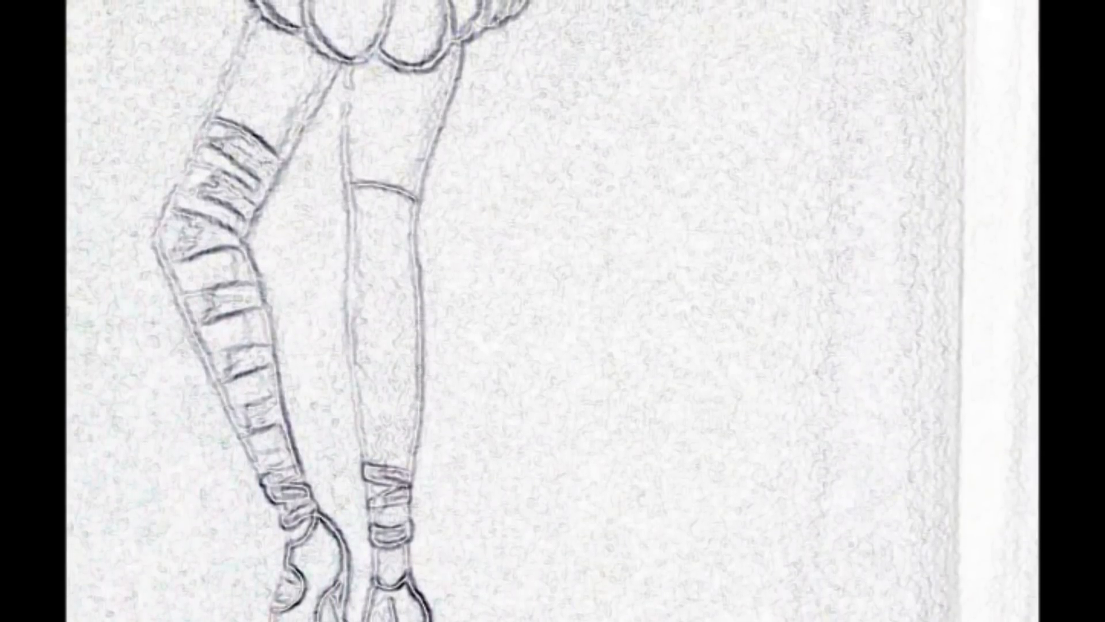